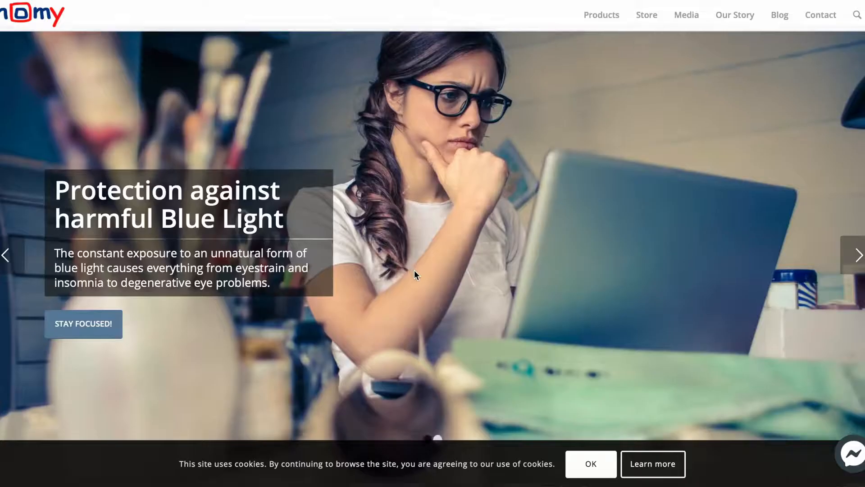
- Scroll the homepage past device shortcuts, top sellers and sales statistics to 'Voice of our customers'
scroll("down", 3)
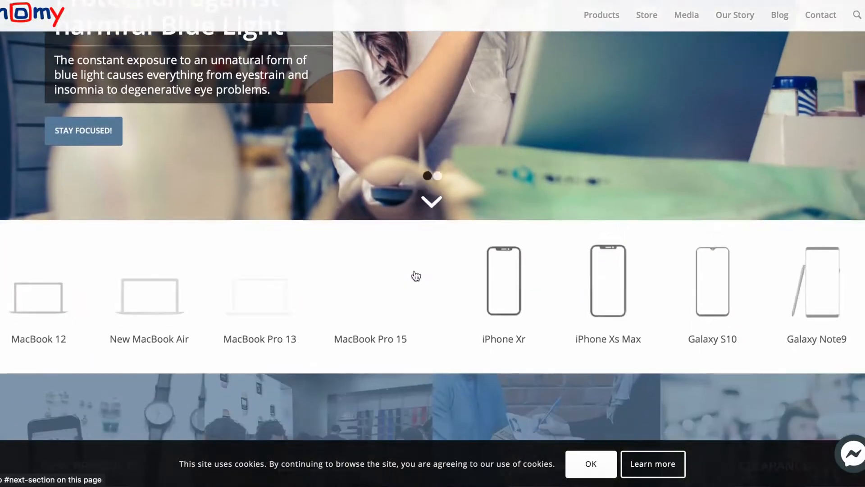
scroll("down", 3)
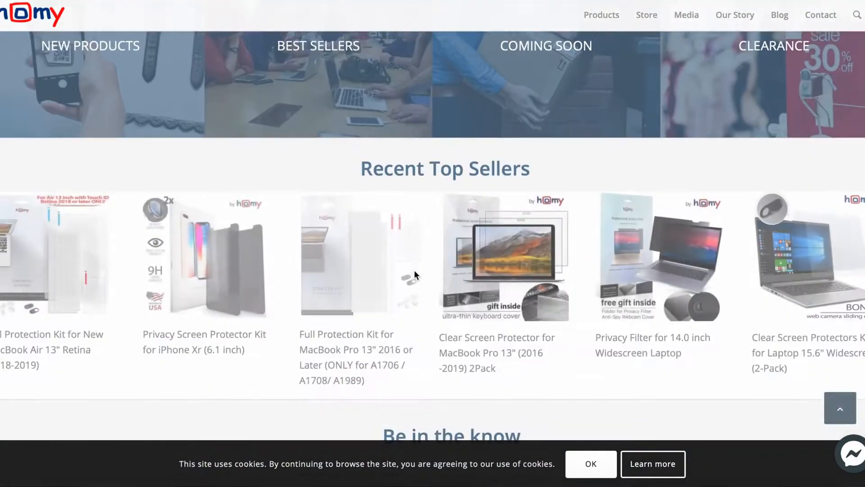
scroll("down", 3)
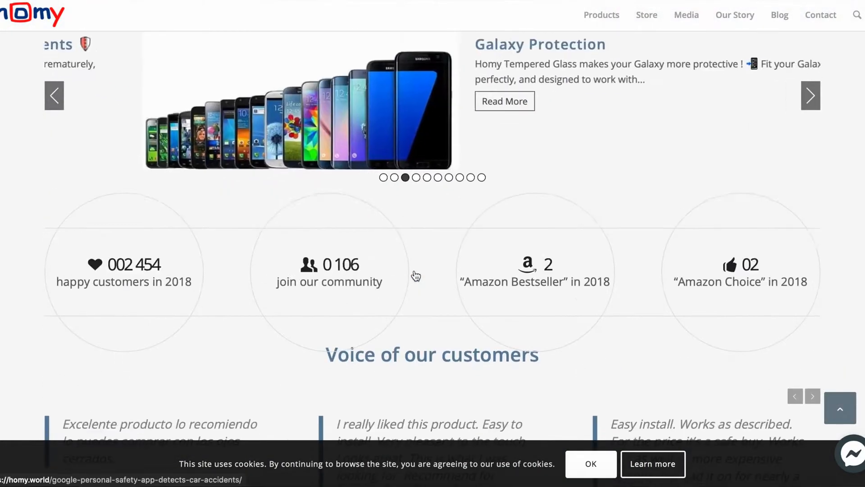
scroll("down", 3)
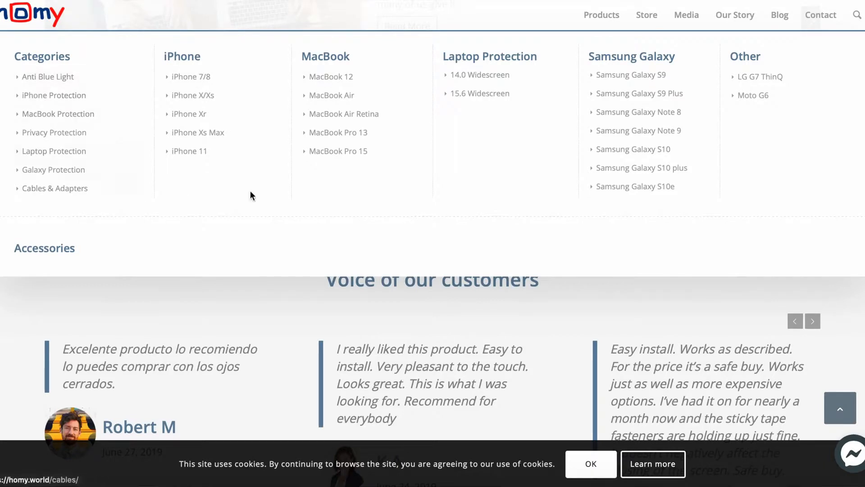
- Bring up the Store dropdown listing eye care, privacy, iPhone, MacBook and accessories categories
left_click(646, 15)
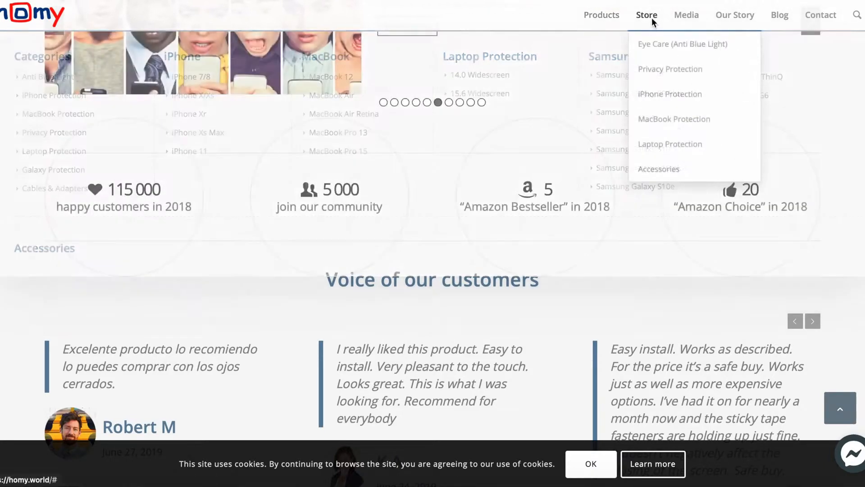